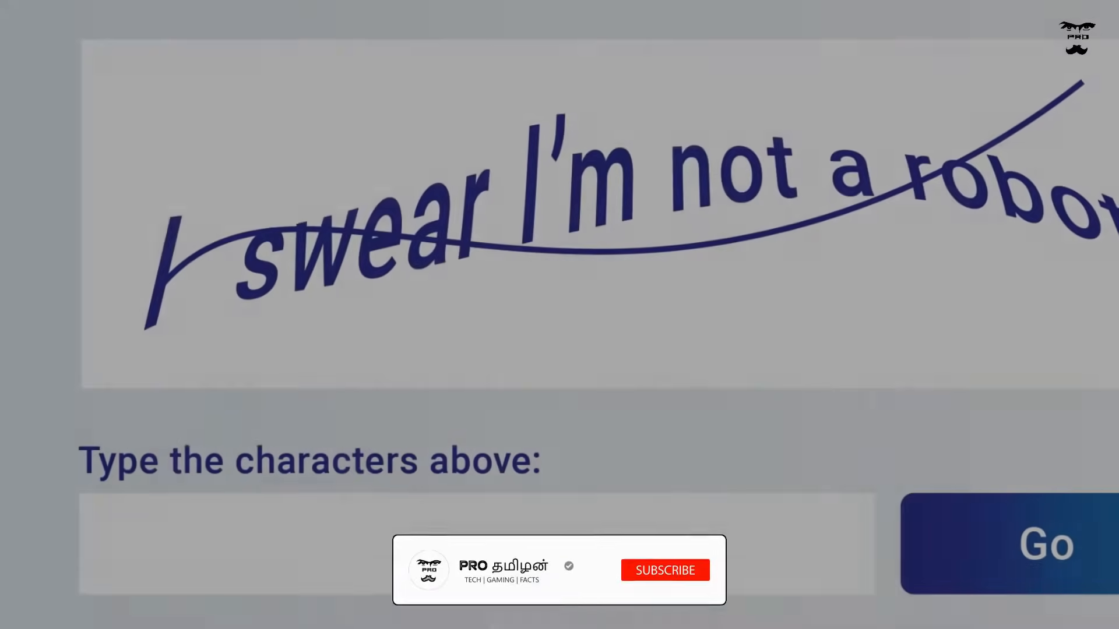
left_click(664, 570)
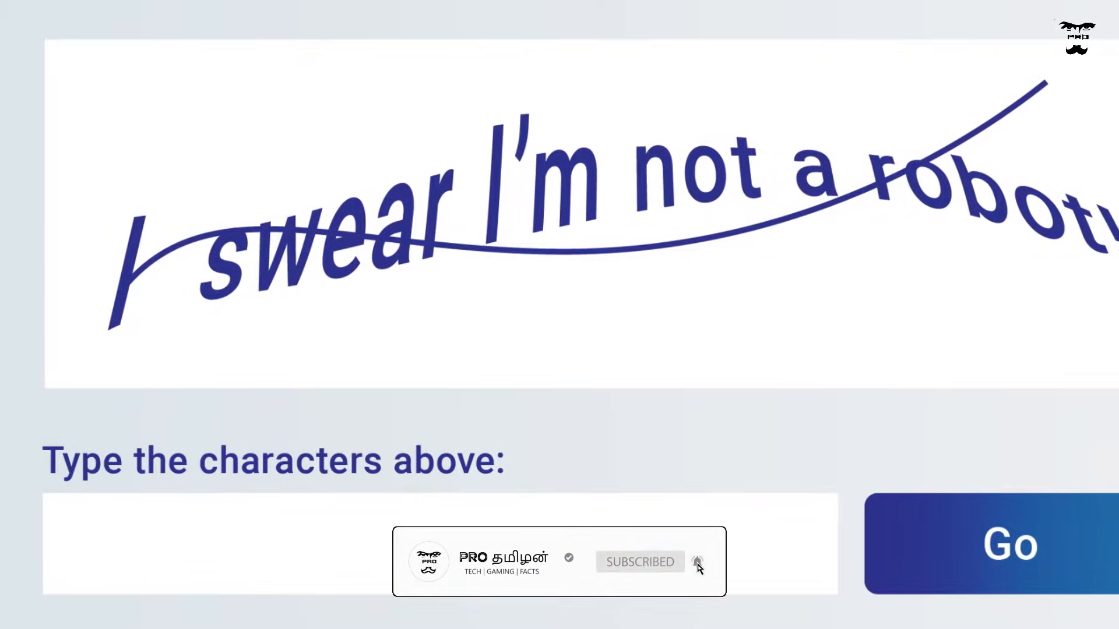